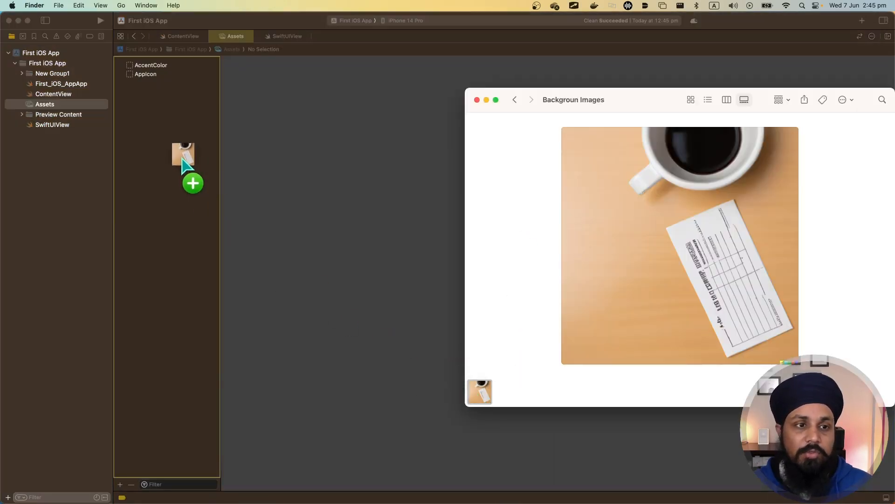
- Add the coffee cup photo to Assets as image set coffee-cup-background and start renaming it
drag(479, 391, 182, 154)
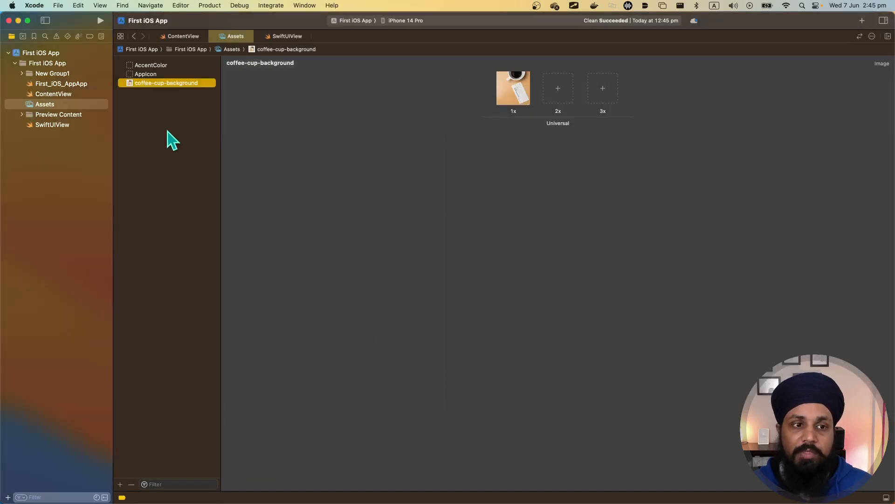
double_click(166, 83)
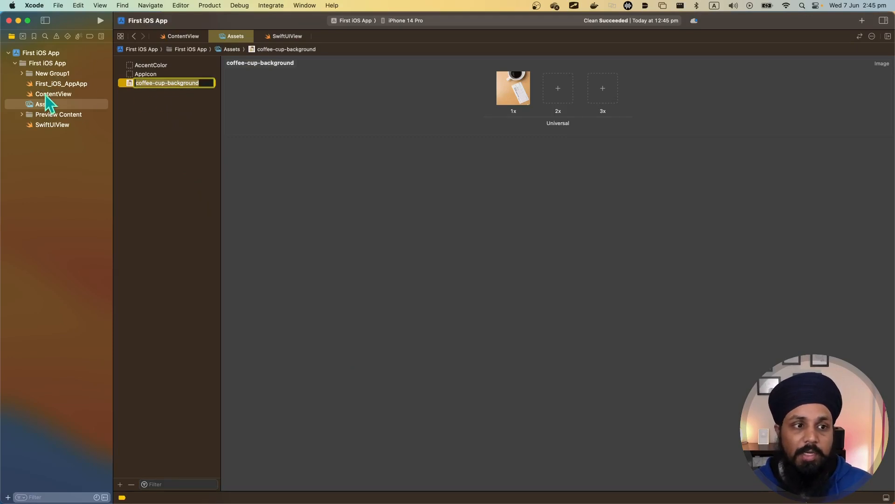
- Make ContentView's background Image("coffee-cup-background"), check the preview, and return to Assets
click(183, 36)
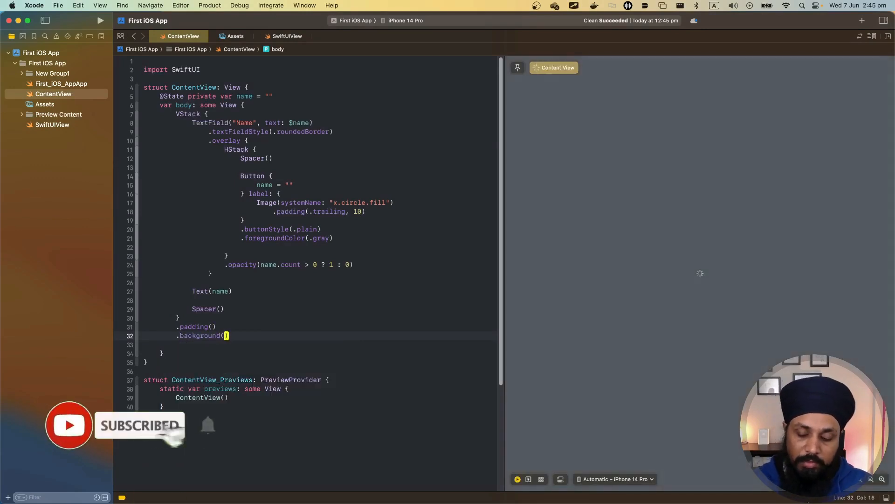
text(Image()
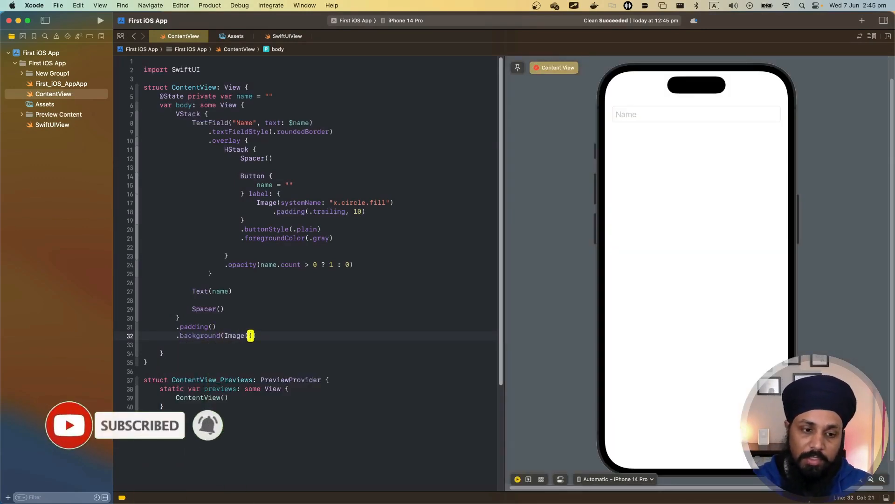
text("coffee-cup-background")
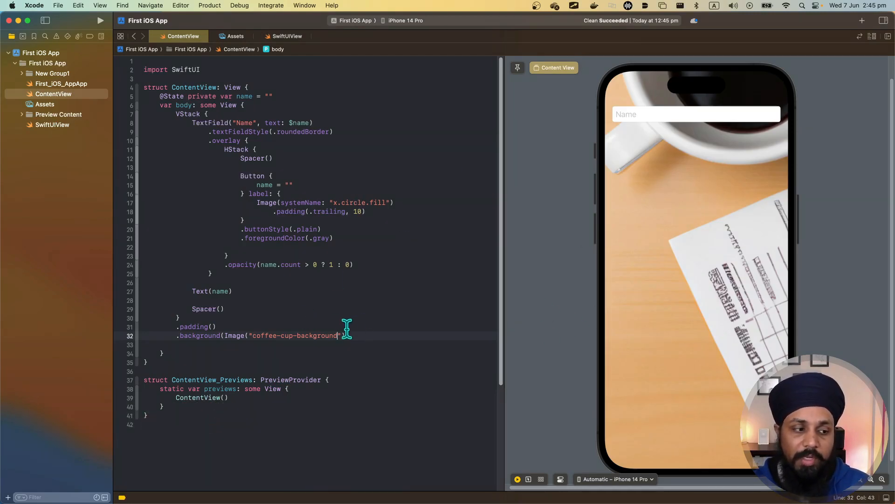
click(234, 36)
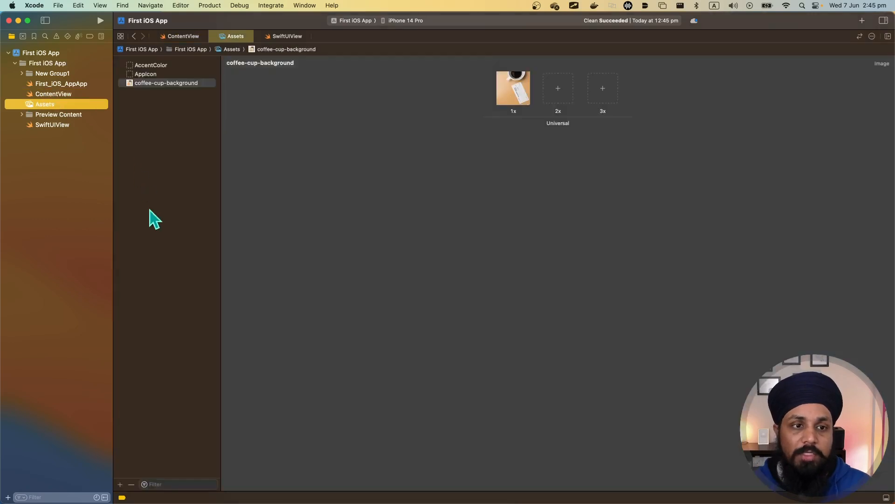
- Rename the coffee-cup-background image set to coffeecupbackground
click(166, 83)
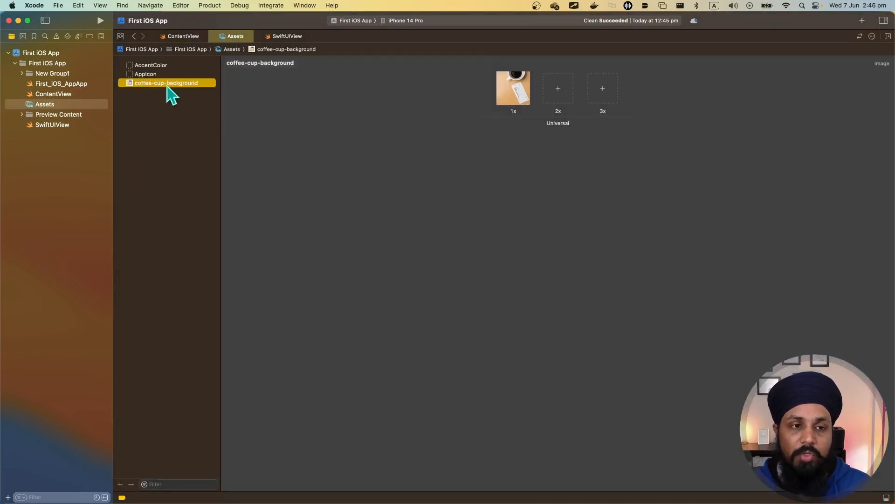
double_click(166, 83)
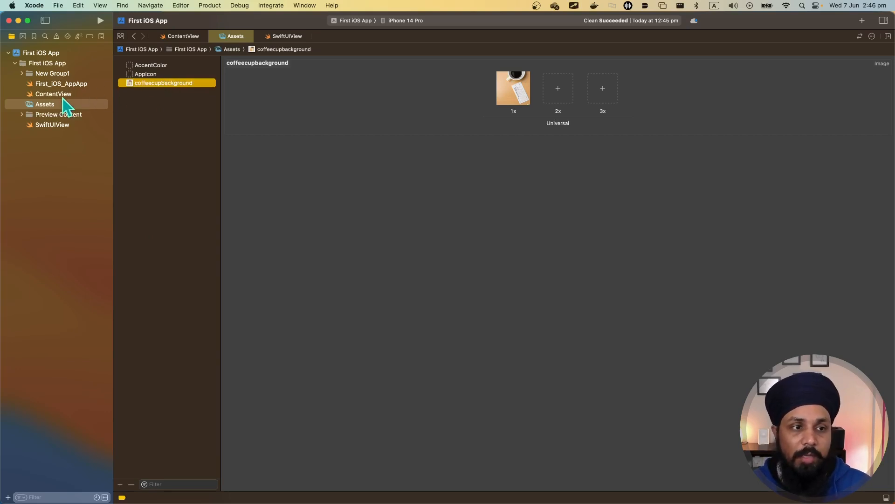
- Return to ContentView, whose preview no longer shows the coffee photo after the rename
click(183, 36)
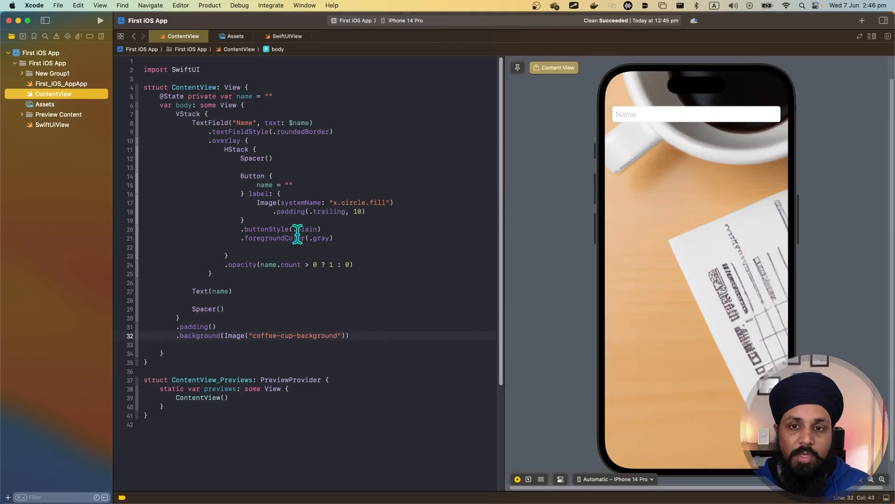
mouse_move(571, 89)
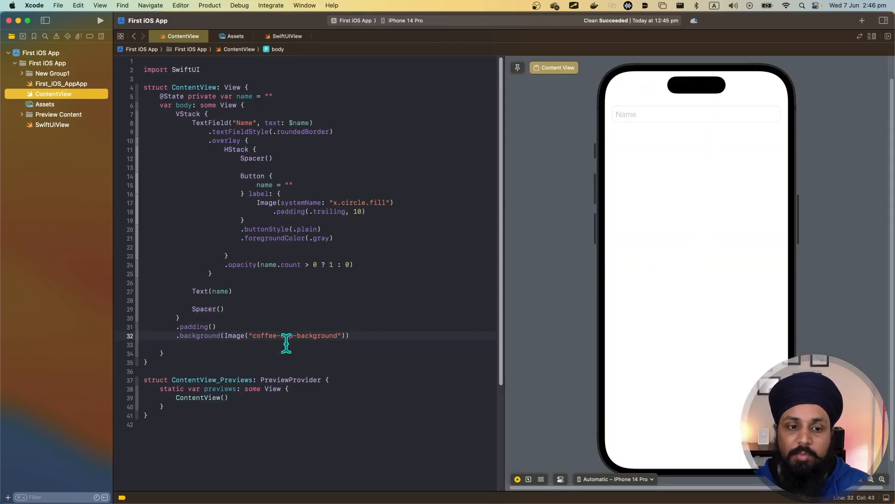
mouse_move(454, 303)
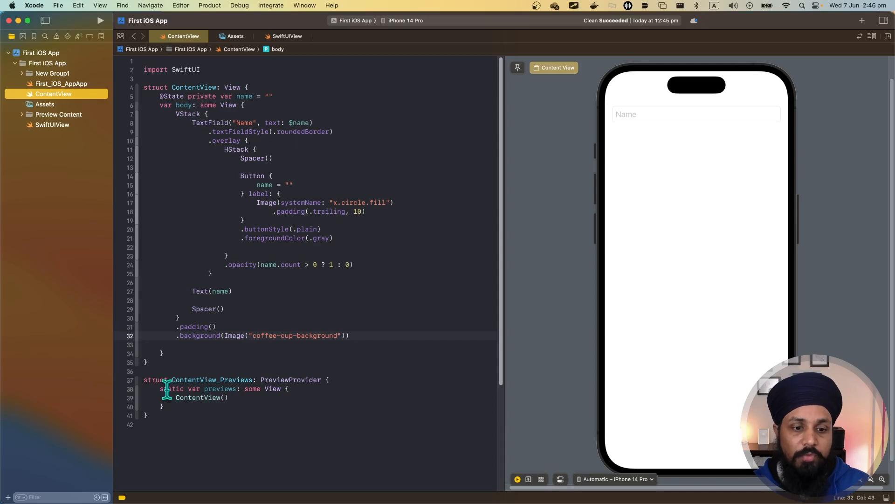
- Replace the quoted image name with the generated symbol Image(.coffeecupbackground), restoring the preview photo
double_click(309, 335)
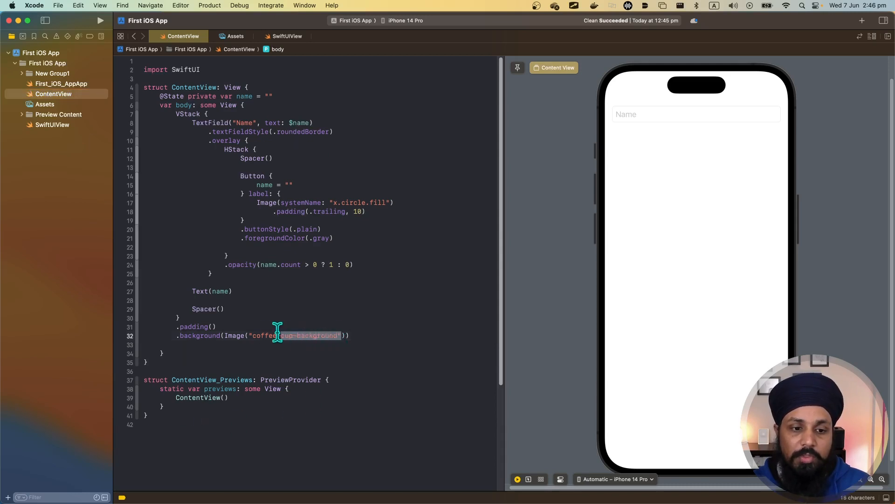
key(Delete)
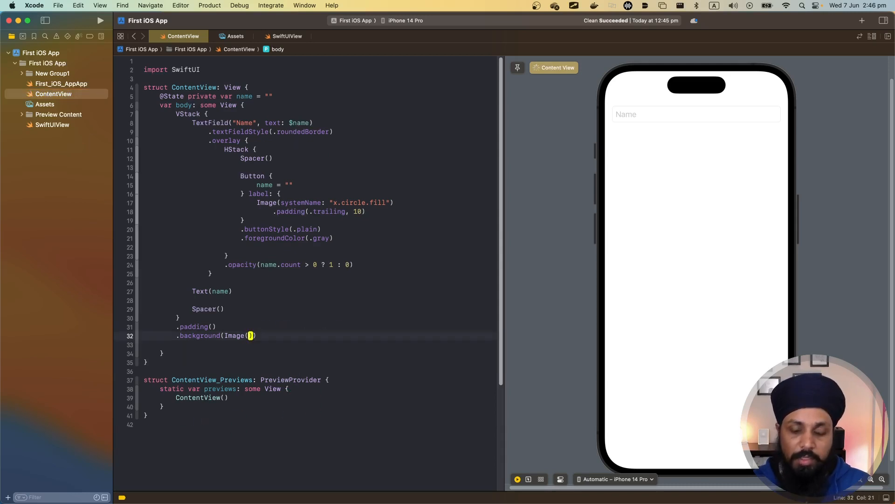
text(.coffeecupbackground)
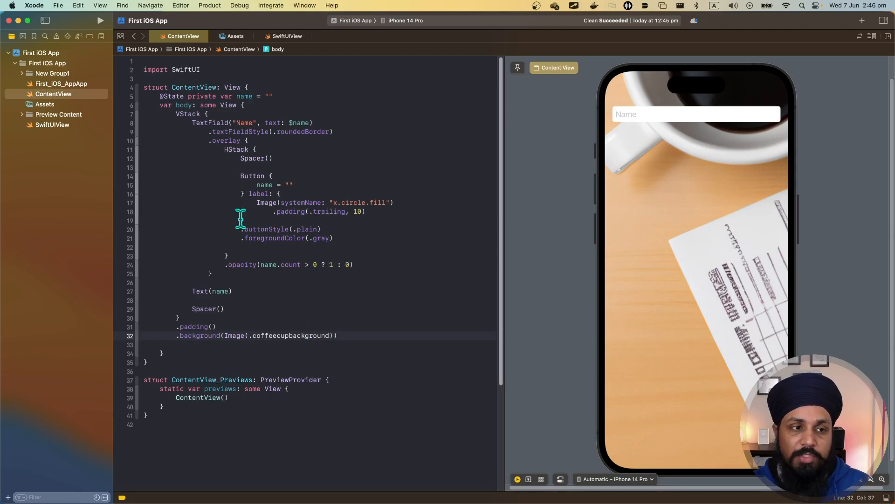
- In Assets, start renaming the coffeecupbackground image set to coffeecup
click(235, 37)
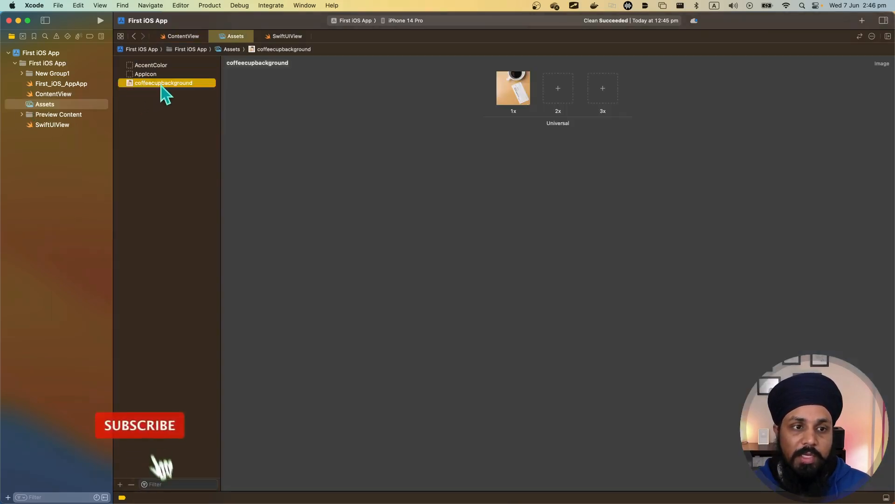
double_click(162, 83)
text(coffeecup)
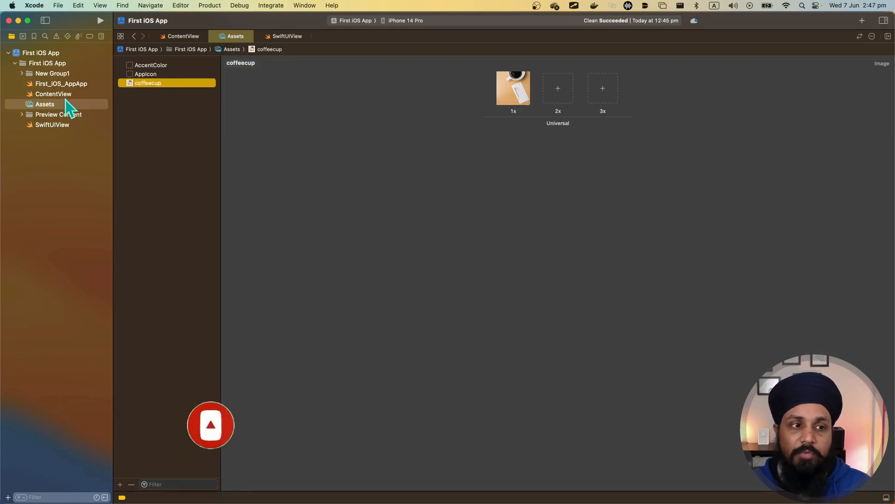
- Commit the coffeecup rename and view ContentView's Image(.coffeecup) with the stale-symbol error
click(53, 93)
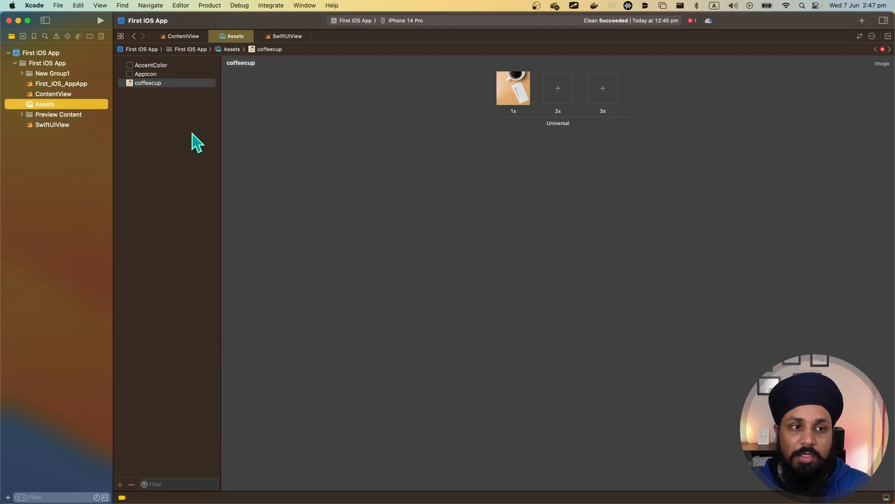
click(183, 37)
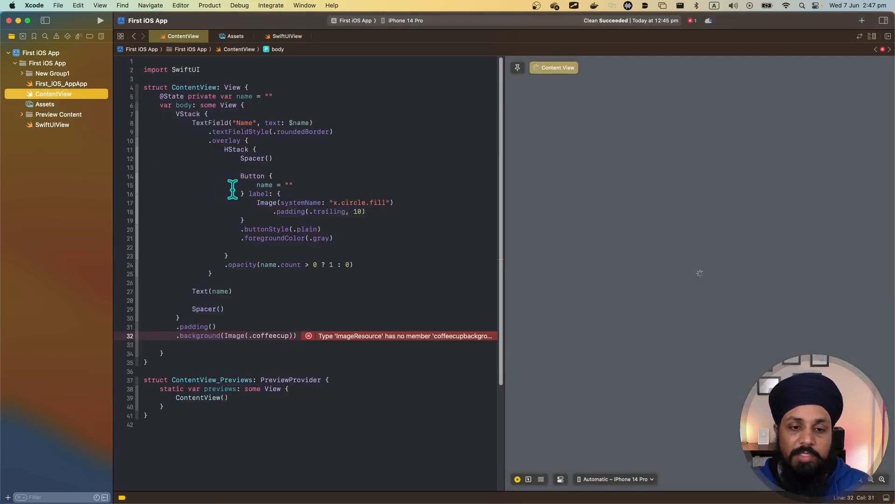